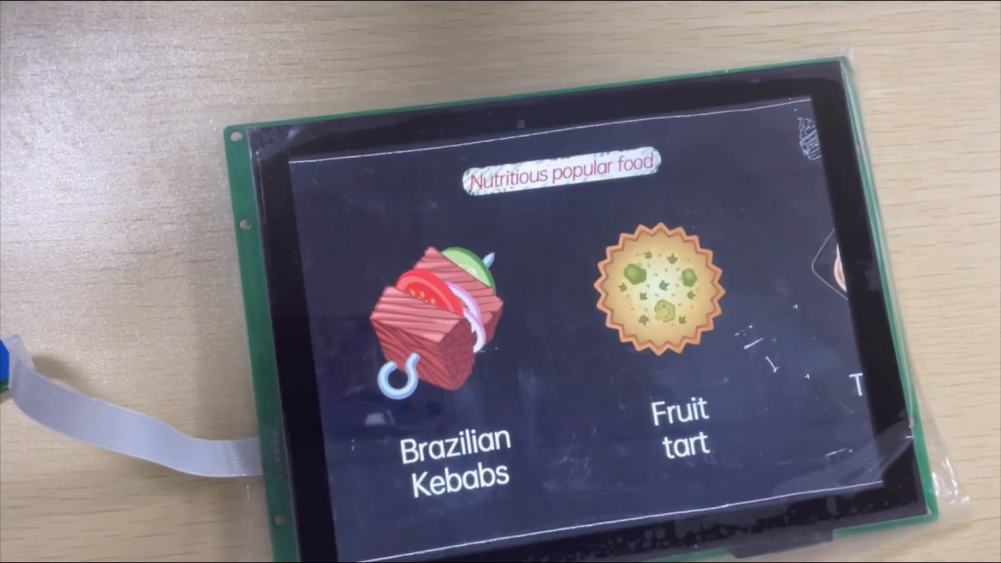
- Show the Fruit tart details page with its rating, free delivery and opening hours
left_click(651, 290)
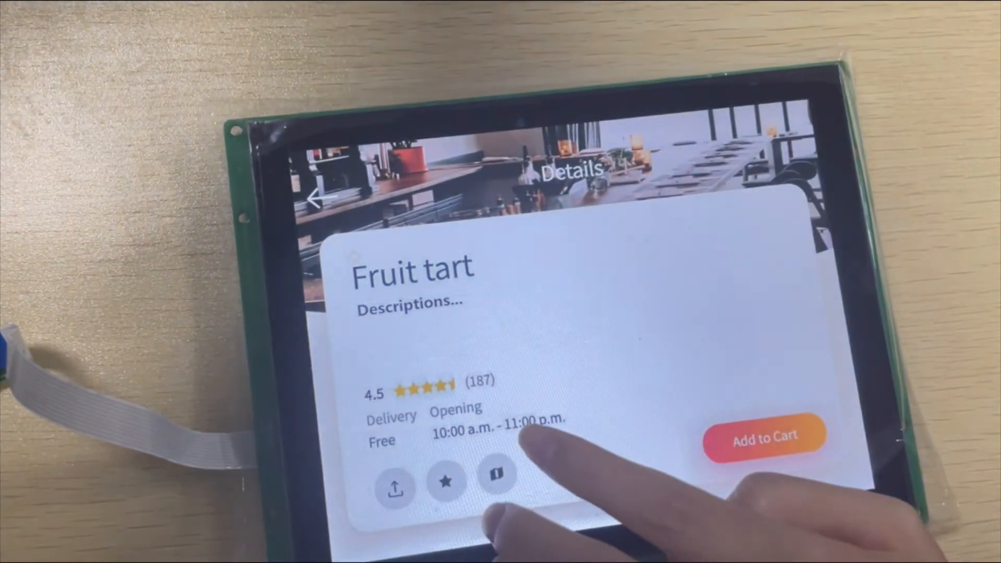